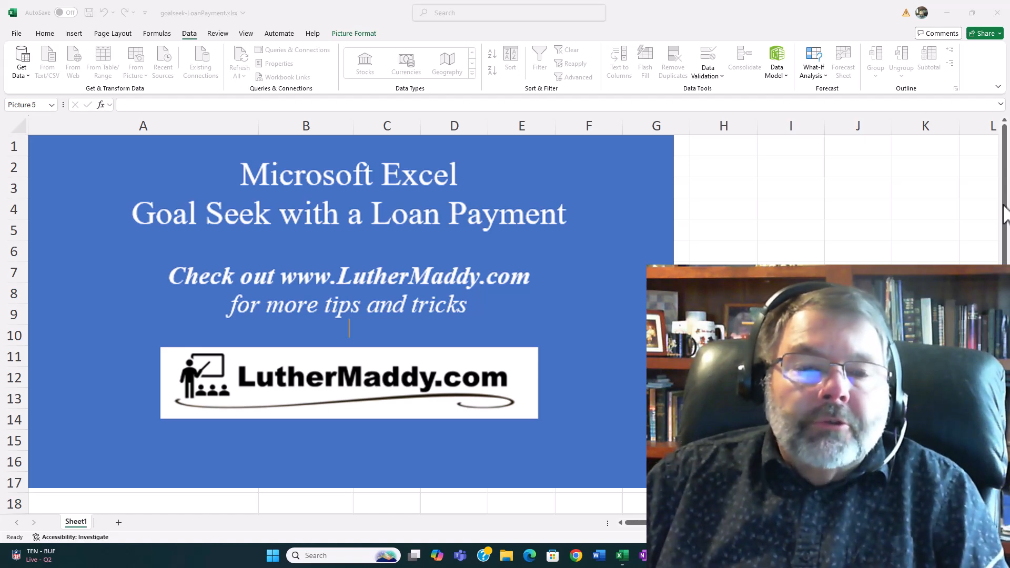
# Select the title graphic covering the loan payment sheet.
pyautogui.click(512, 163)
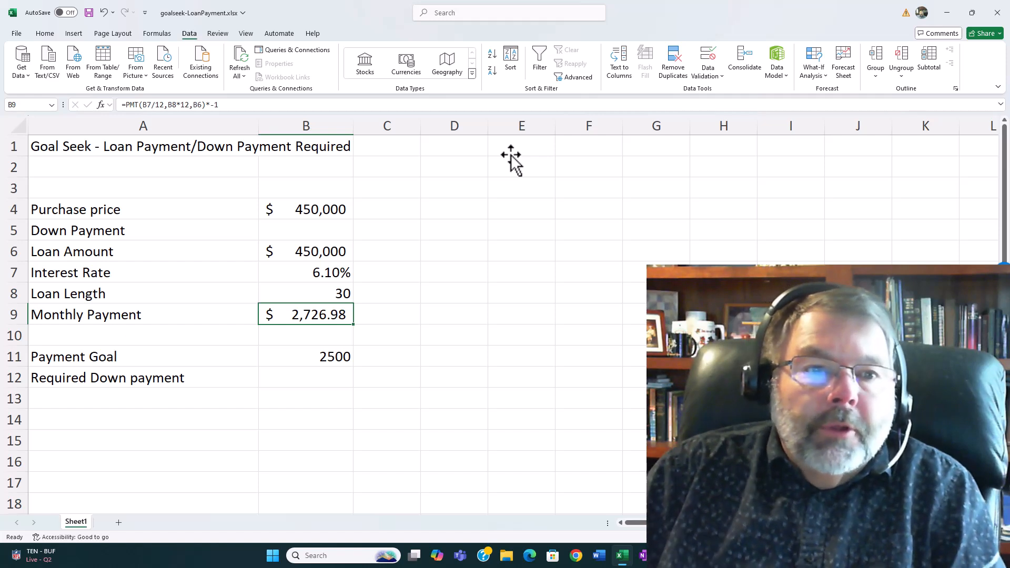
pyautogui.moveTo(328, 314)
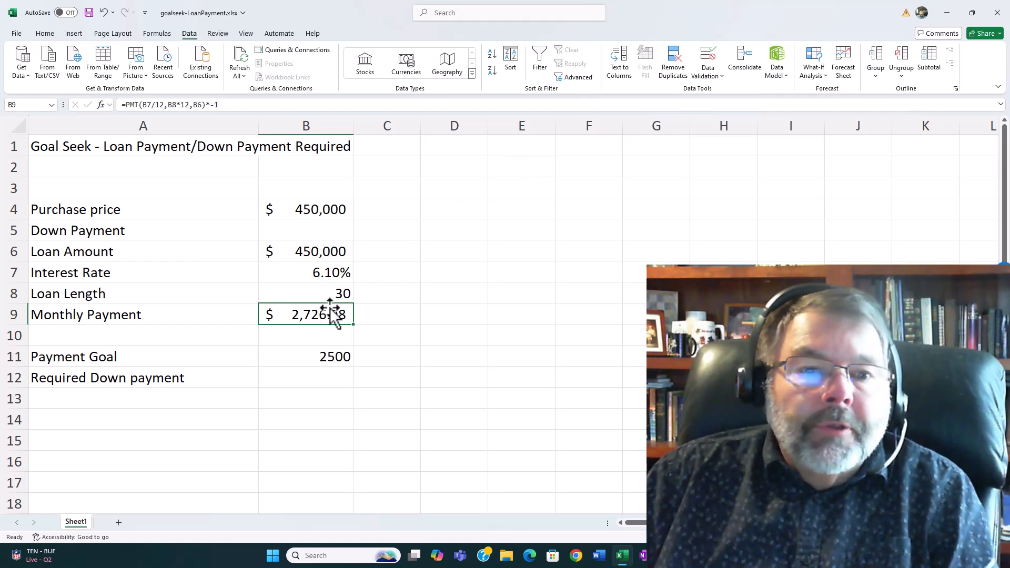
pyautogui.doubleClick(306, 314)
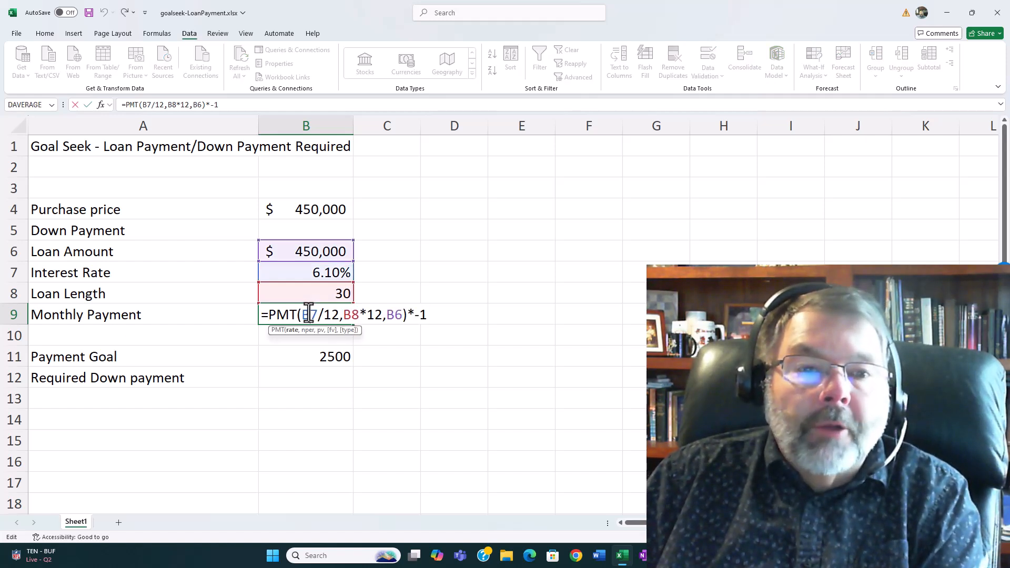
pyautogui.press('Enter')
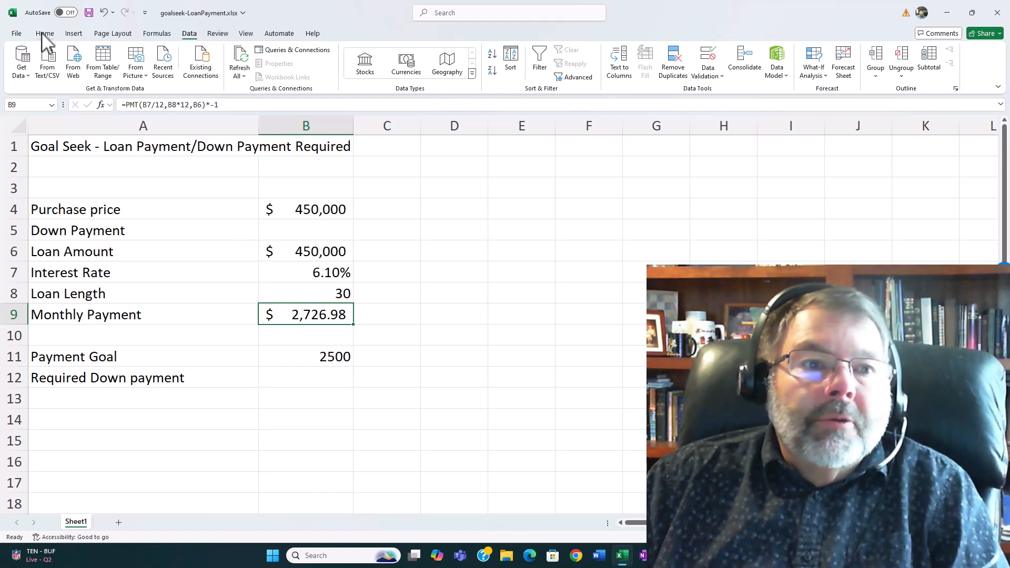
# Launch Goal Seek from the Data ribbon's What-If Analysis list.
pyautogui.click(45, 32)
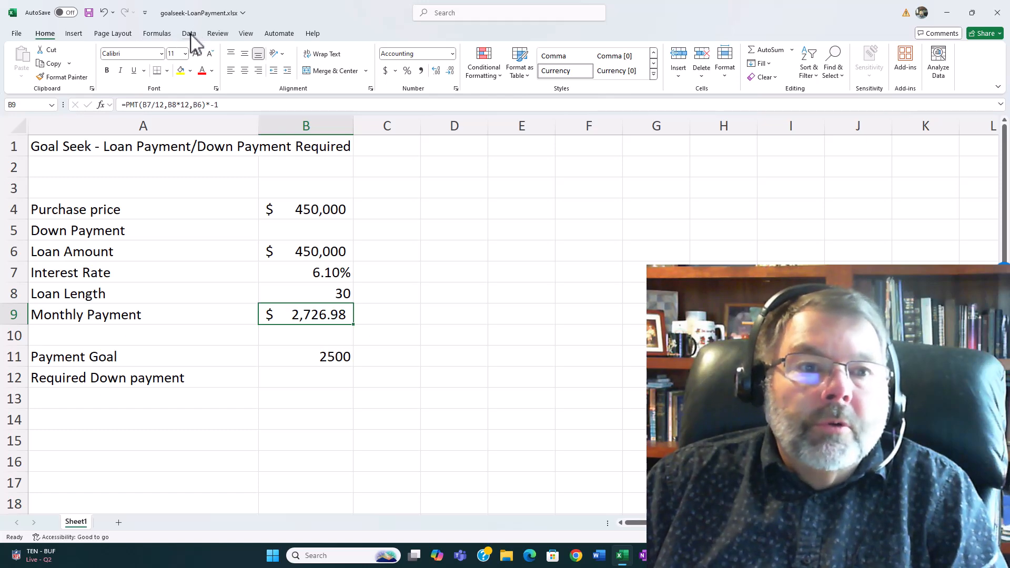
pyautogui.click(189, 32)
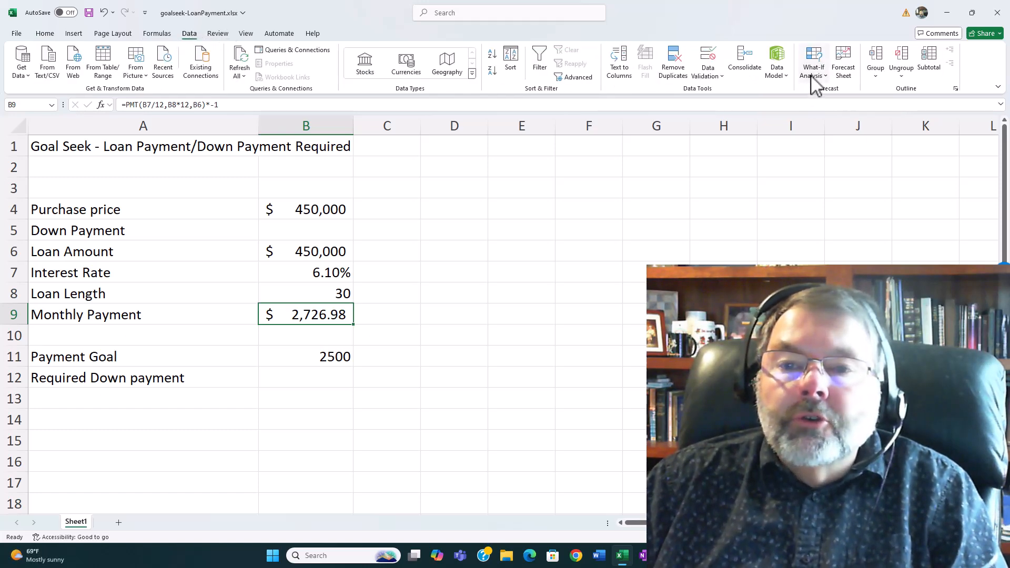
pyautogui.click(814, 61)
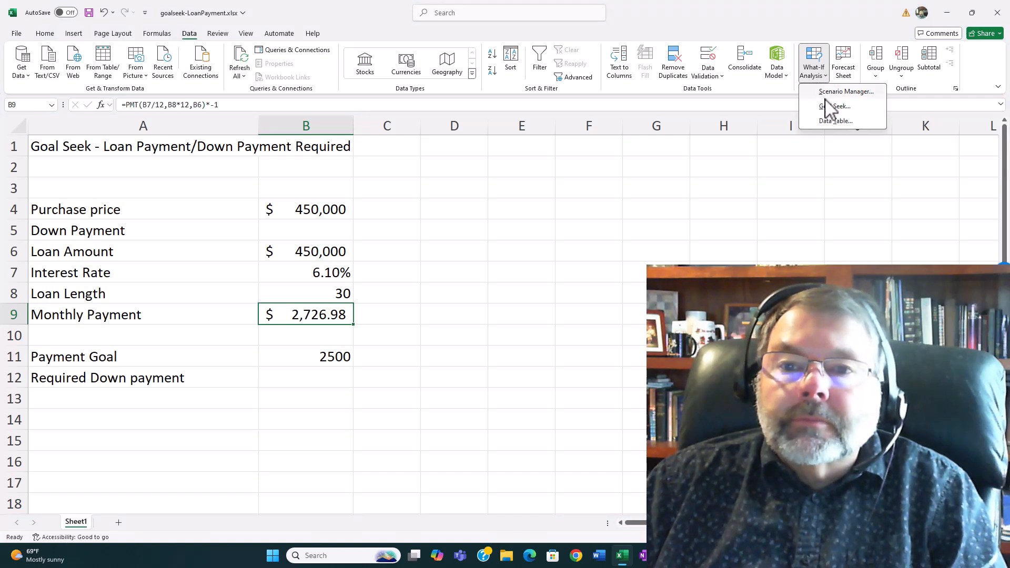
pyautogui.moveTo(834, 105)
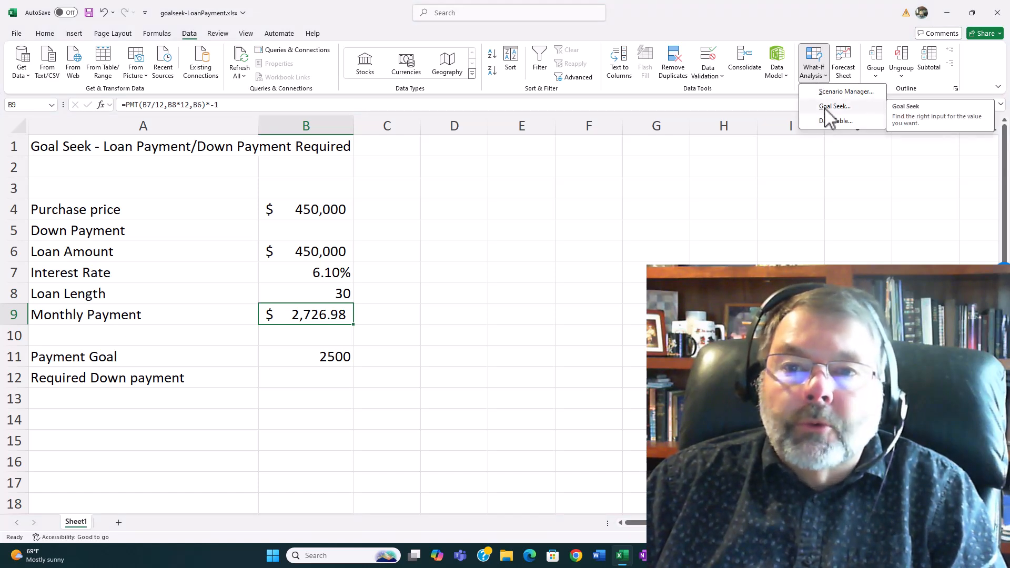
pyautogui.click(834, 105)
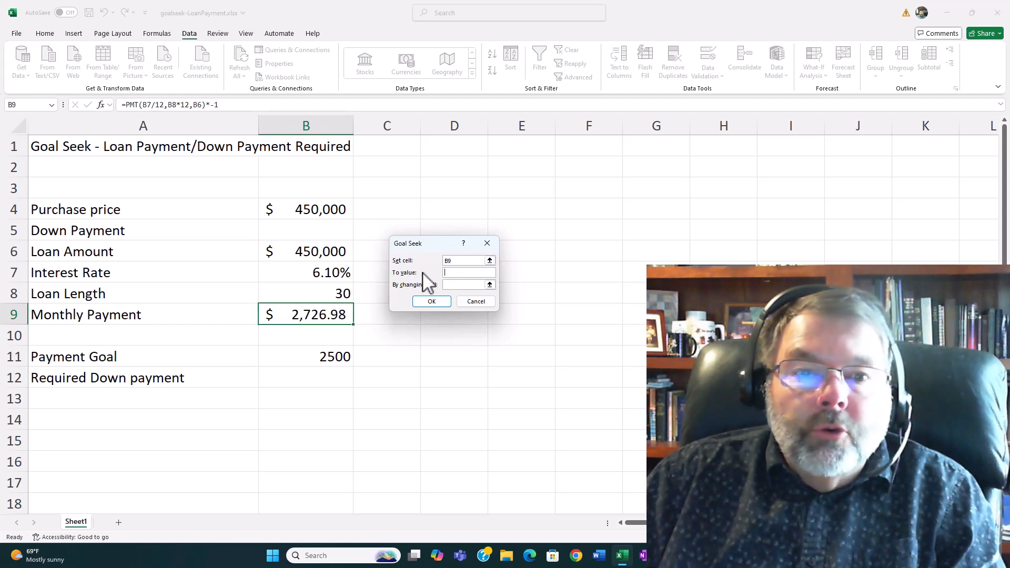
# Run Goal Seek setting payment B9 to 2500 by changing down payment $B$5.
pyautogui.write('2500')
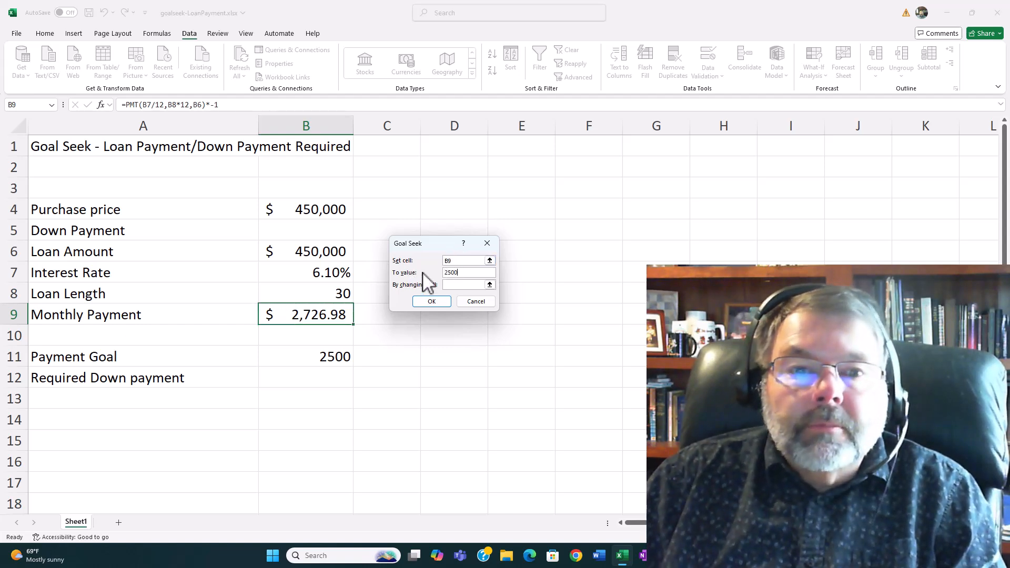
pyautogui.click(465, 283)
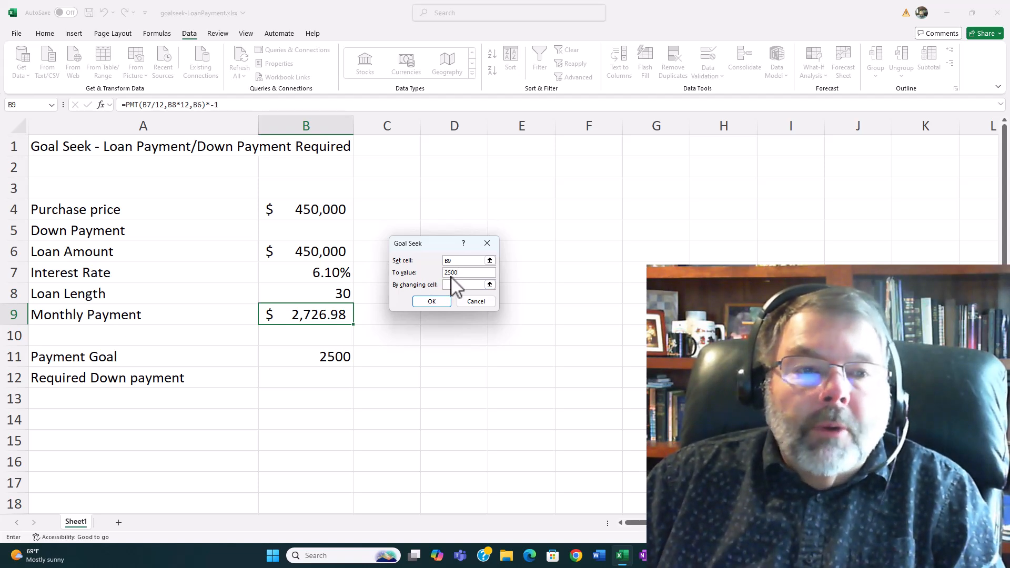
pyautogui.click(305, 228)
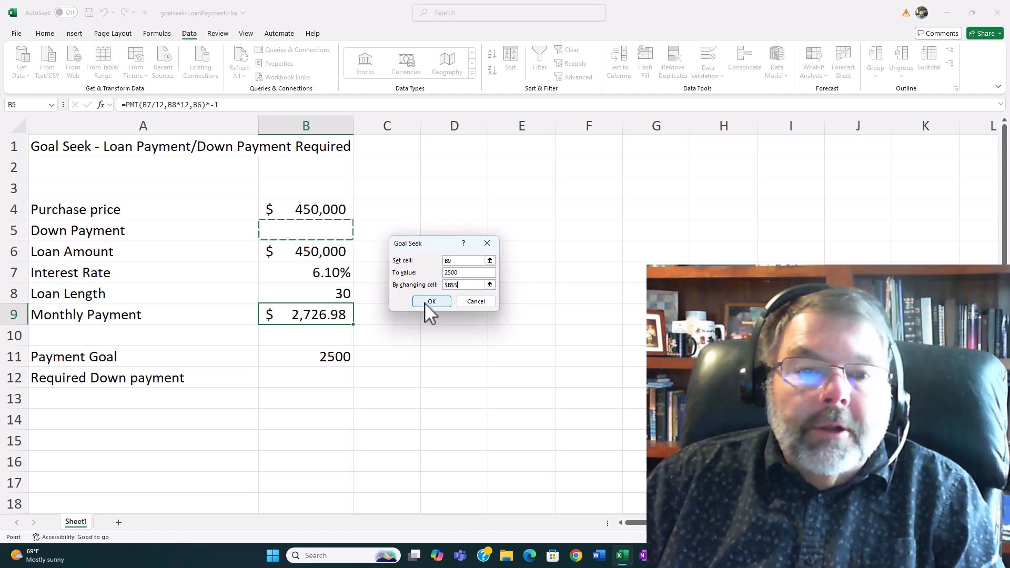
pyautogui.click(431, 301)
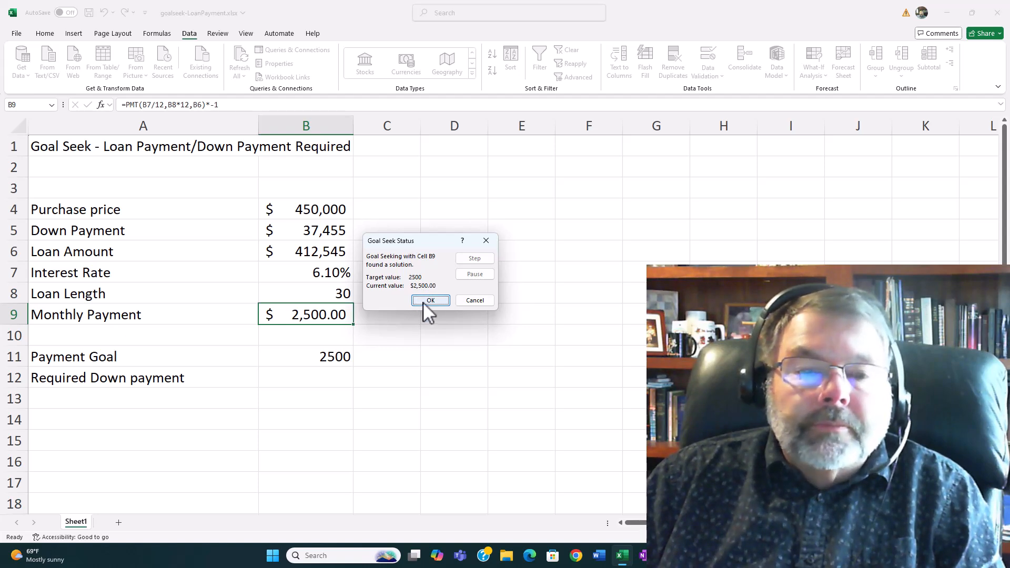
# Accept the Goal Seek solution of a $37,455 down payment.
pyautogui.click(429, 301)
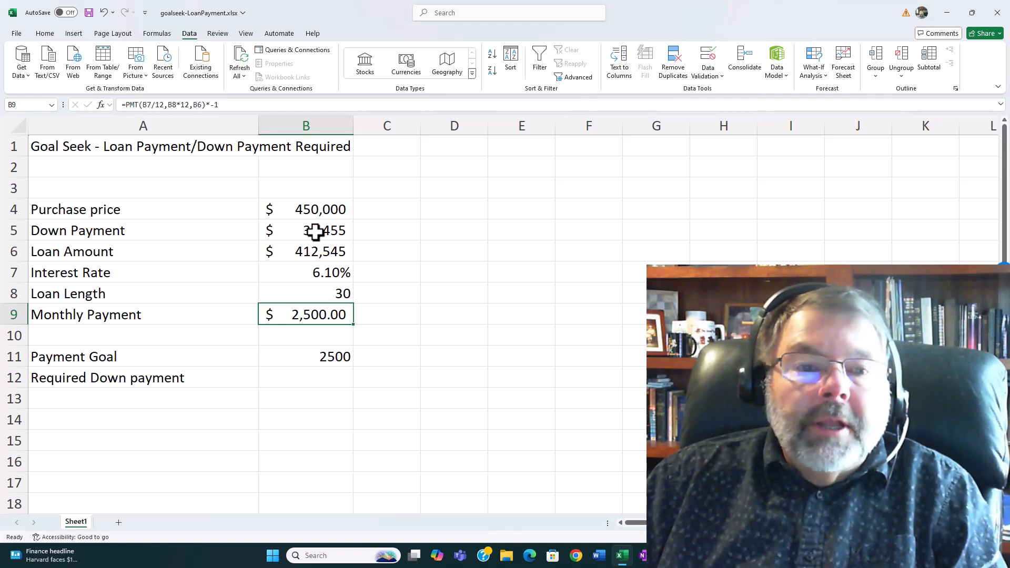
# Enter a $30,000 down payment in B5, then select the interest rate cell B7.
pyautogui.click(305, 230)
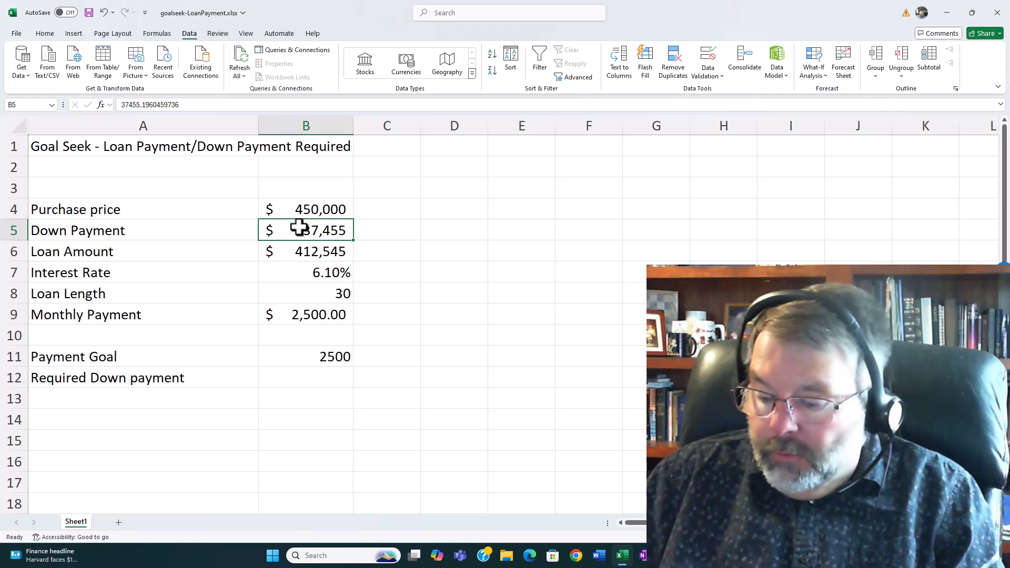
pyautogui.write('300')
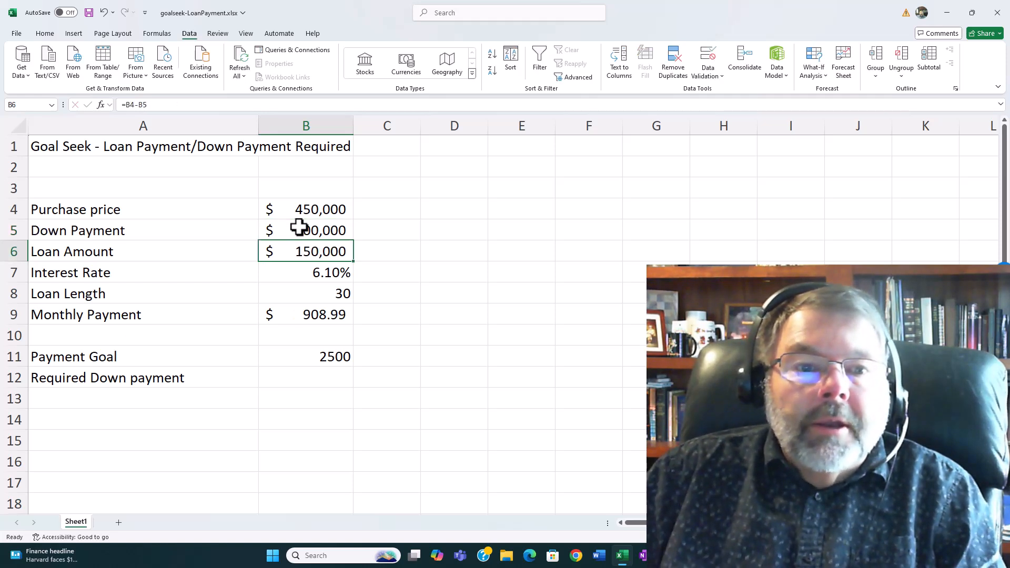
pyautogui.click(305, 229)
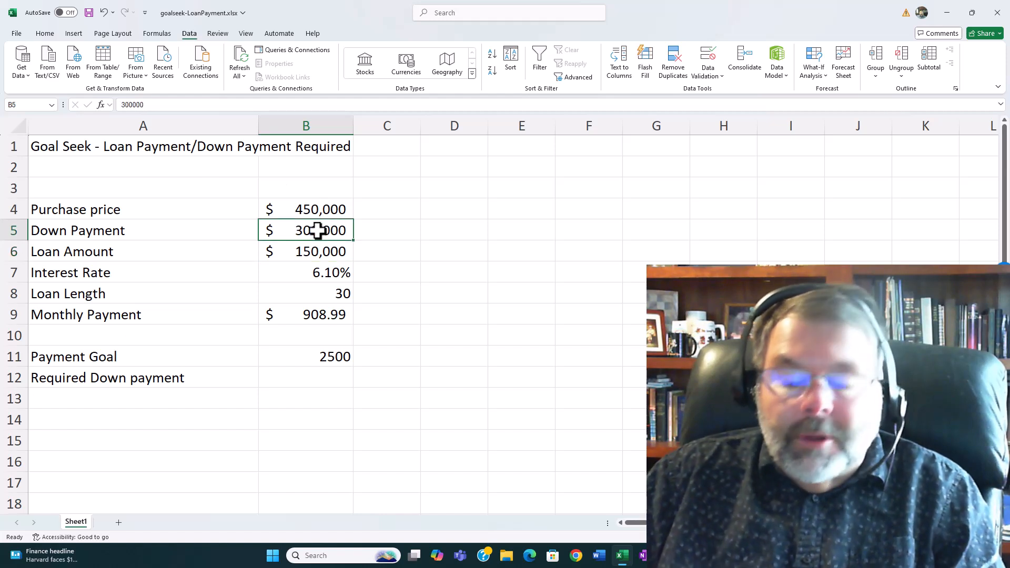
pyautogui.write('300')
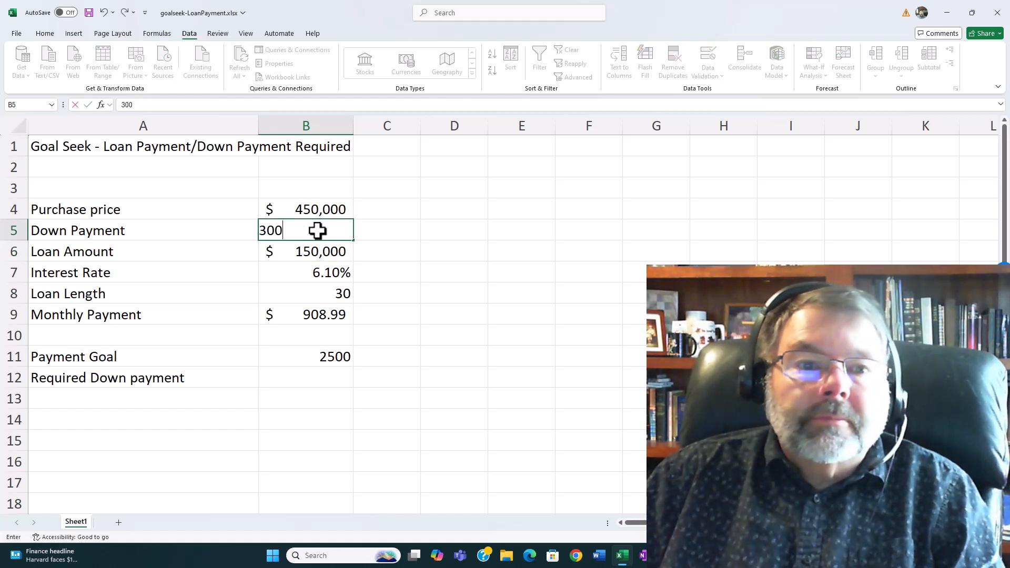
pyautogui.press('Enter')
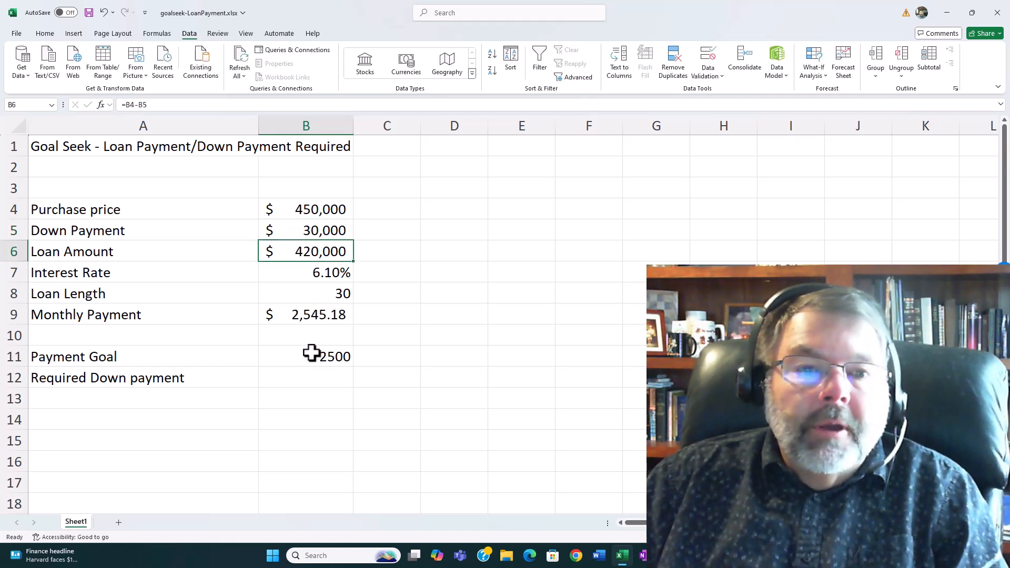
pyautogui.click(314, 271)
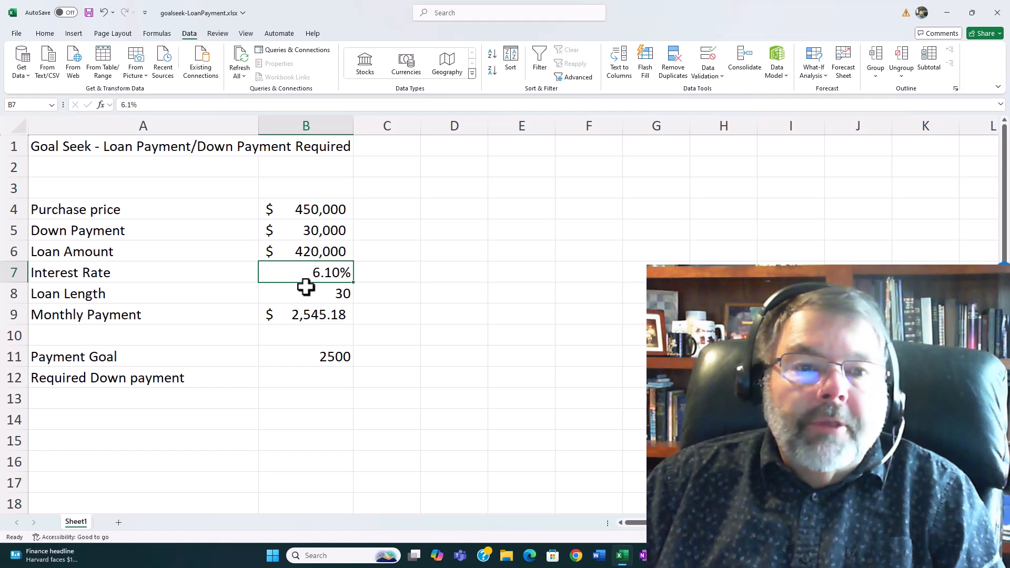
pyautogui.moveTo(299, 272)
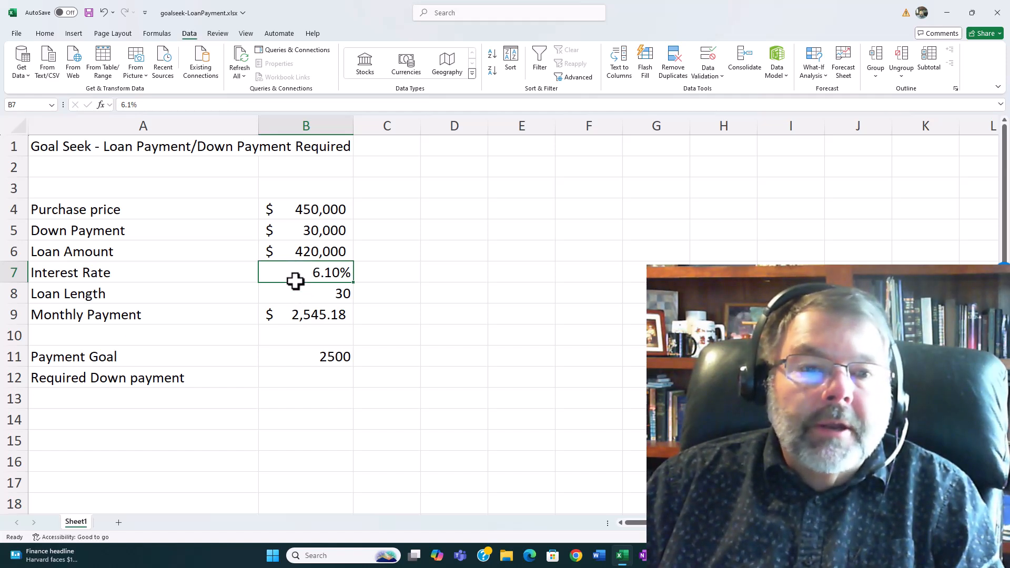
pyautogui.moveTo(279, 313)
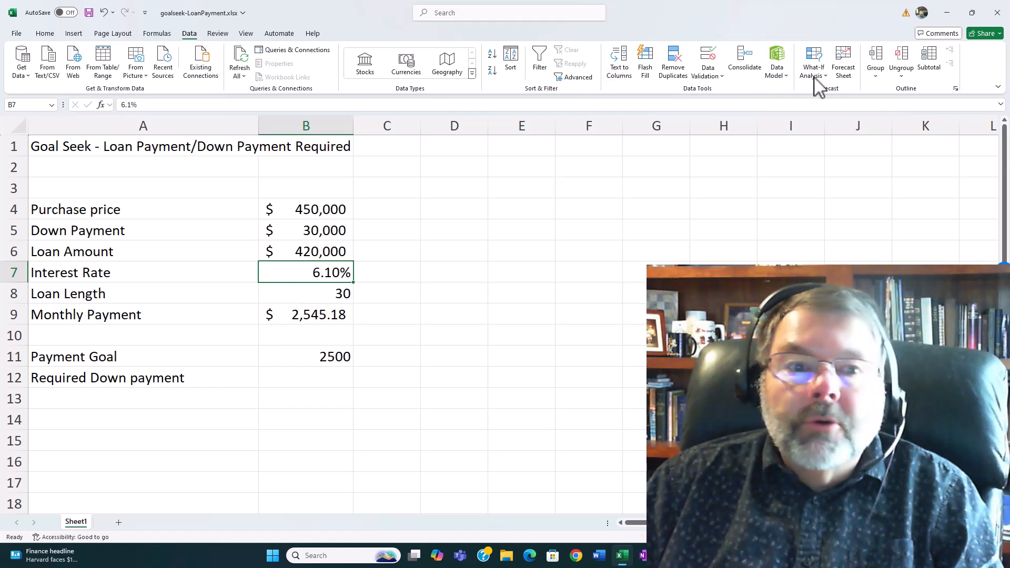
# Run Goal Seek setting payment B9 to 2500 by changing interest rate $B$7.
pyautogui.click(306, 315)
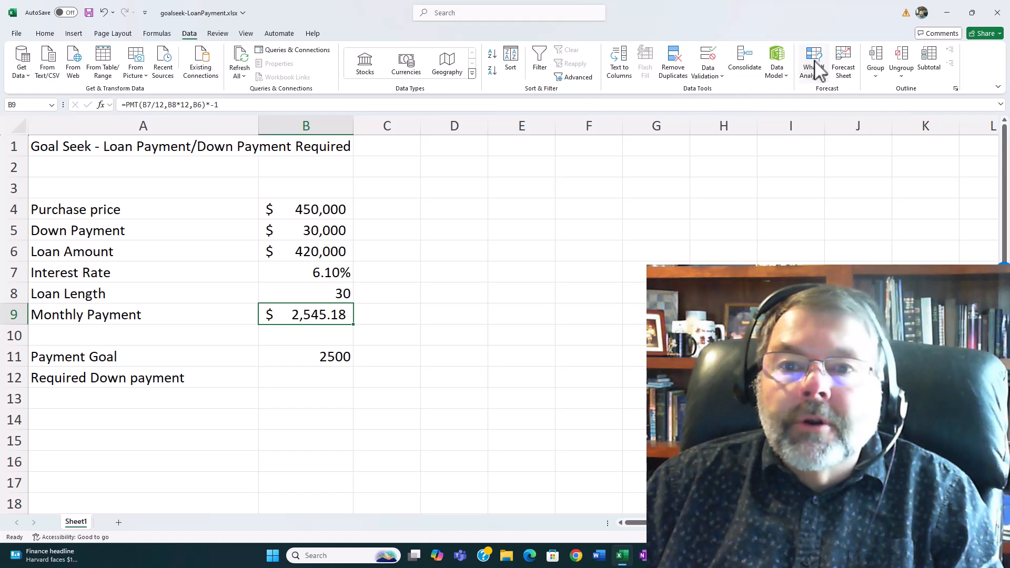
pyautogui.click(814, 58)
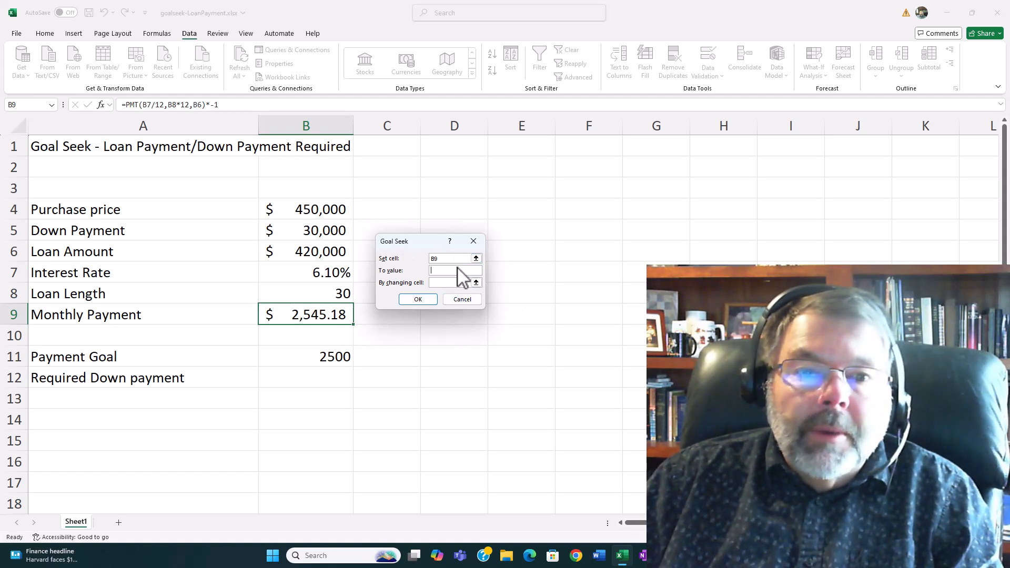
pyautogui.write('2500')
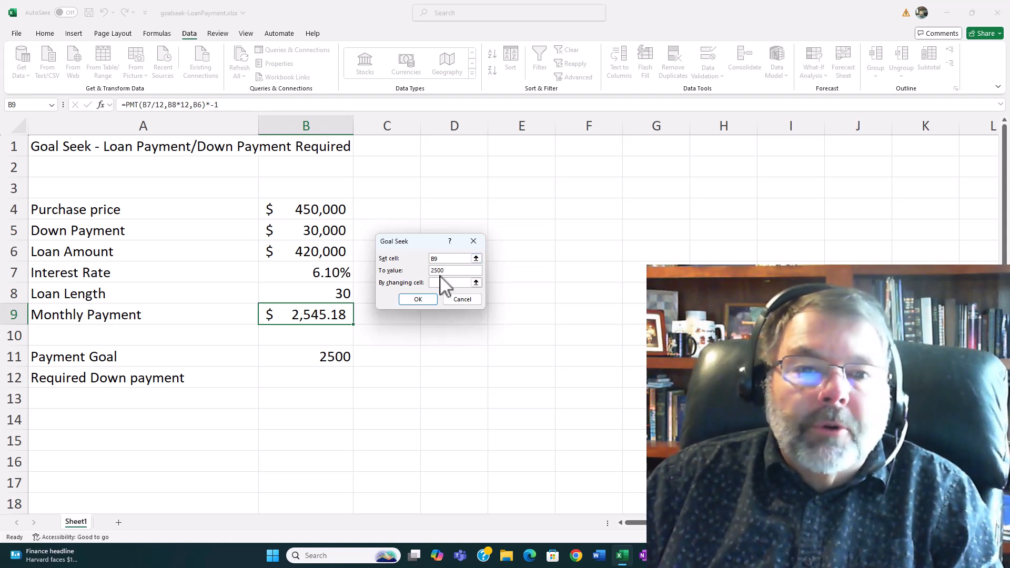
pyautogui.click(450, 282)
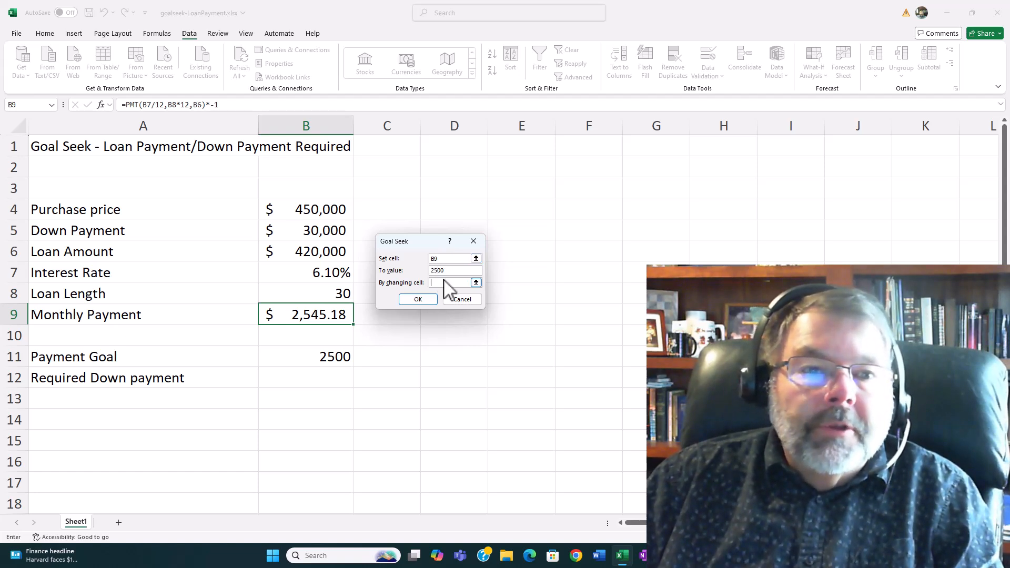
pyautogui.click(305, 271)
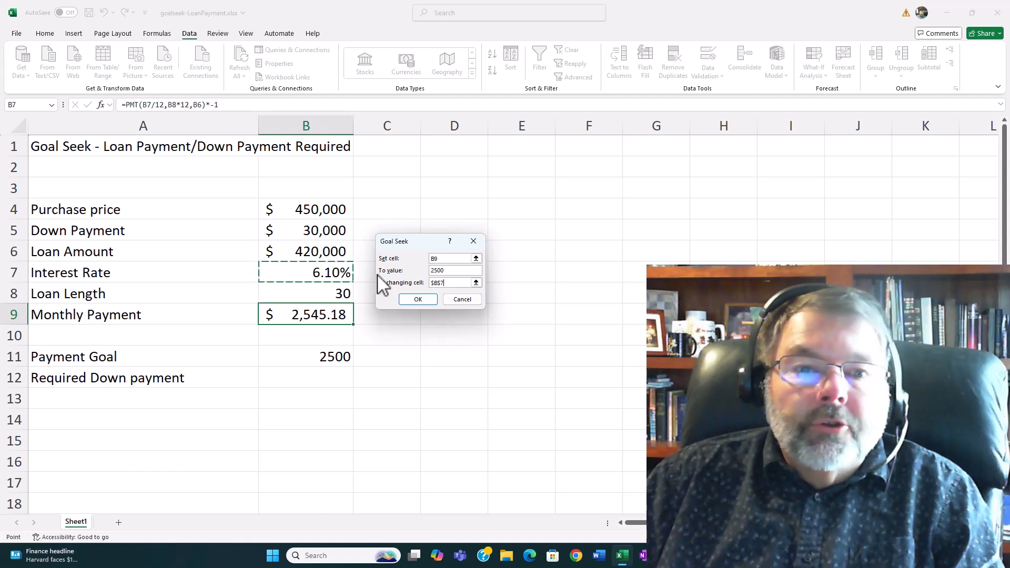
pyautogui.click(417, 298)
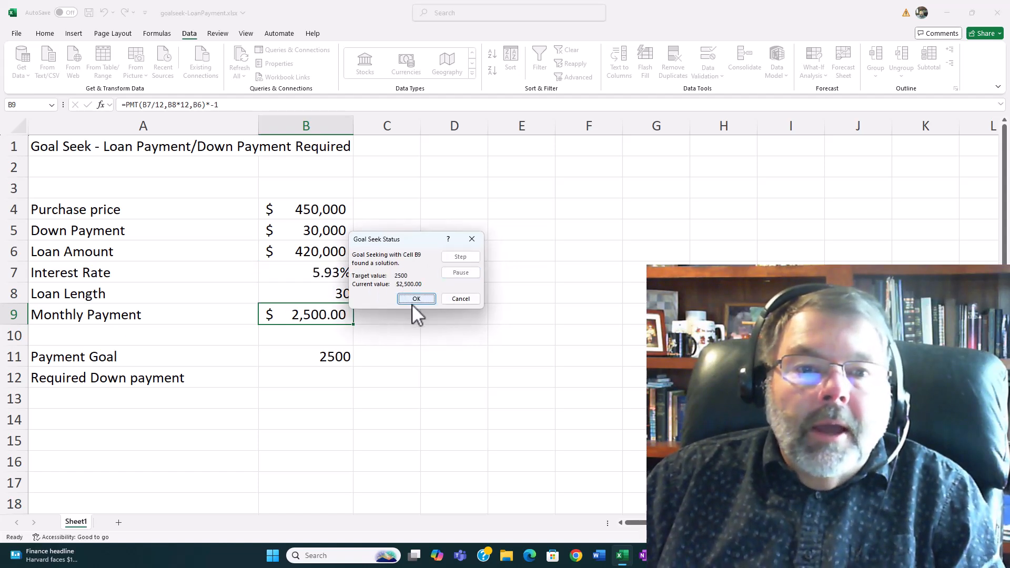
# Accept the Goal Seek solution of a 5.93% interest rate.
pyautogui.click(416, 298)
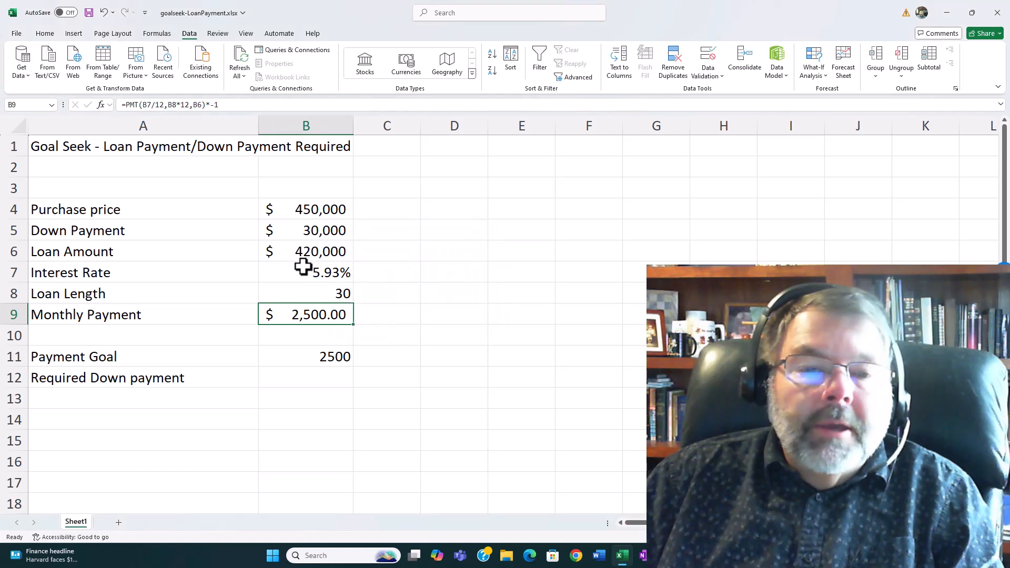
pyautogui.moveTo(301, 275)
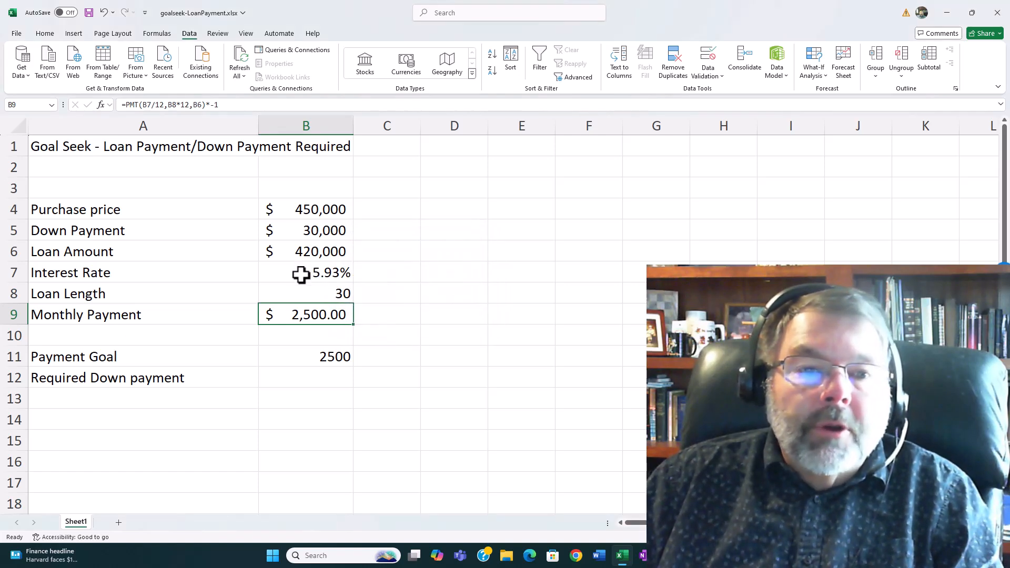